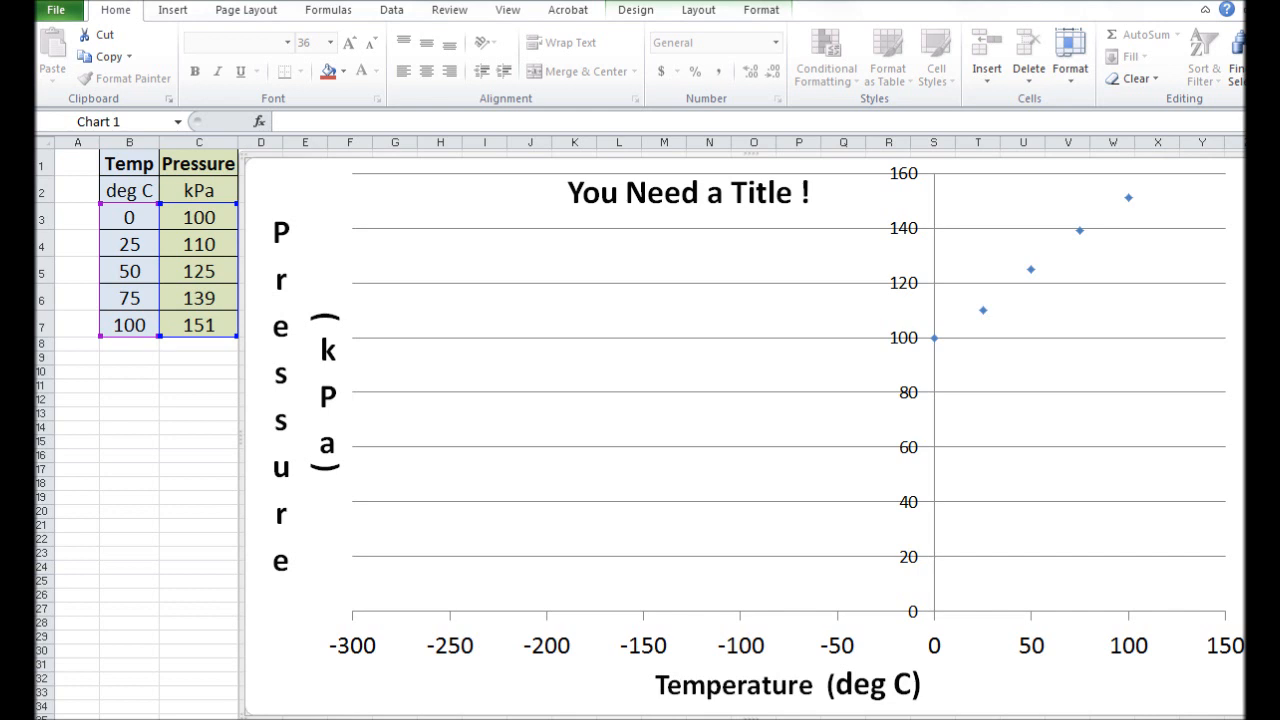
mouse_move(935, 343)
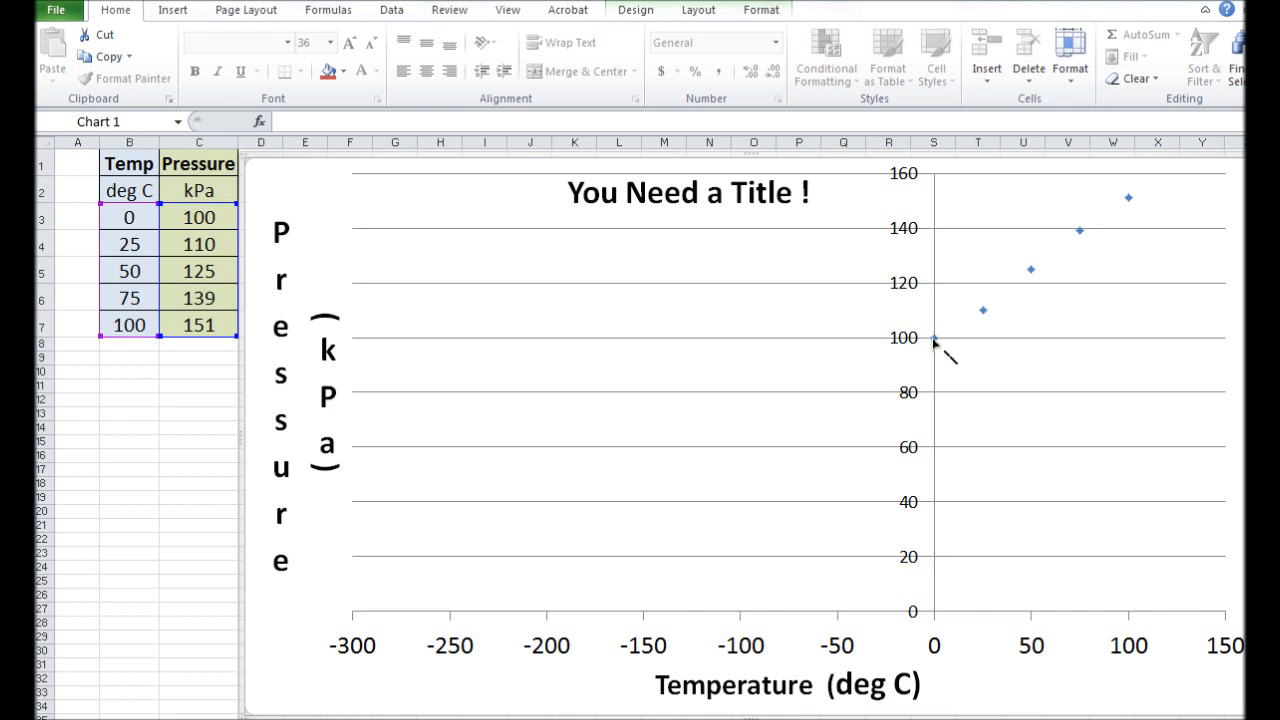
Step: Sketch a pen line joining the first pressure data points on the chart
drag(930, 338, 1030, 270)
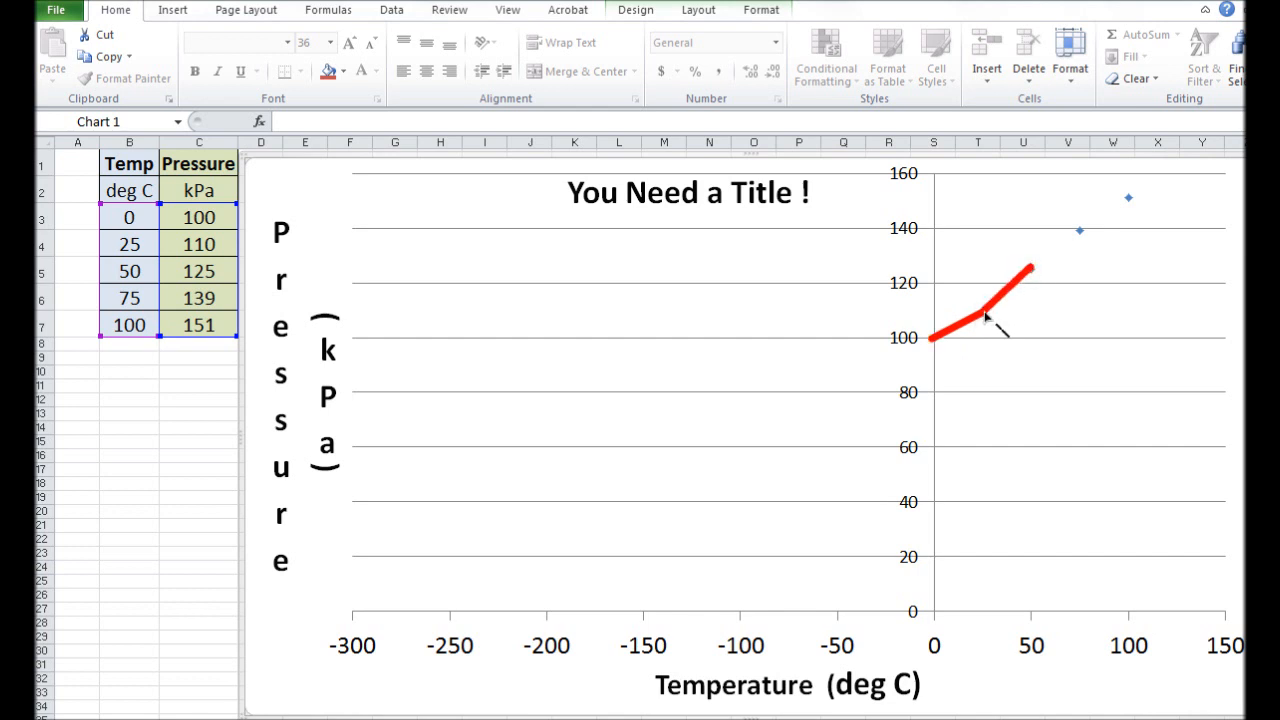
drag(1030, 270, 1130, 197)
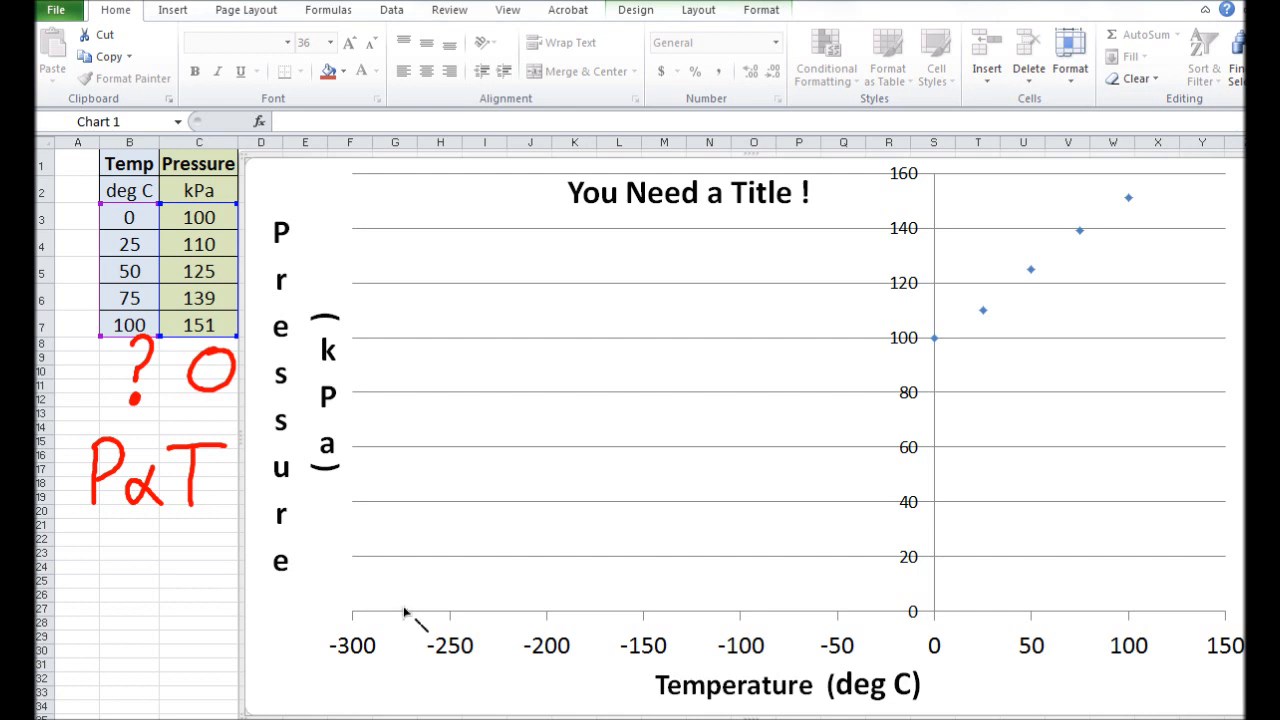
Step: Draw a straight pen line from about -275 °C through and past the pressure points
drag(402, 613, 547, 546)
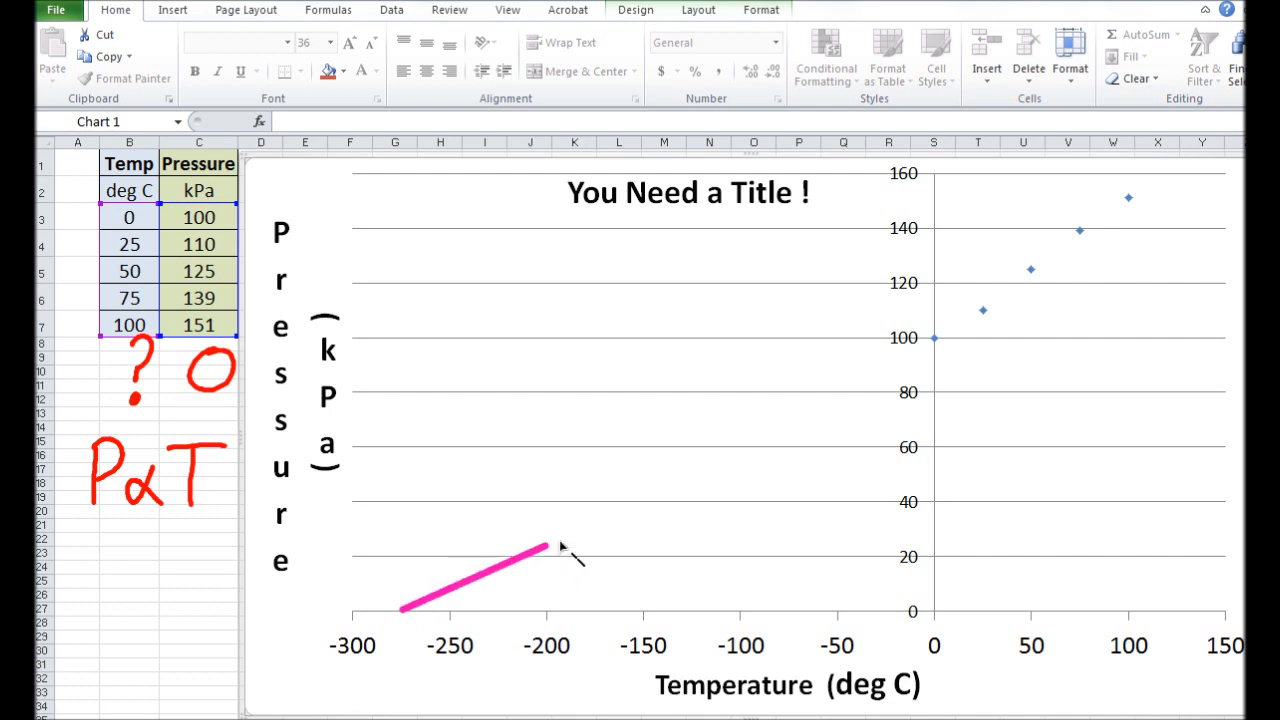
drag(545, 547, 1075, 232)
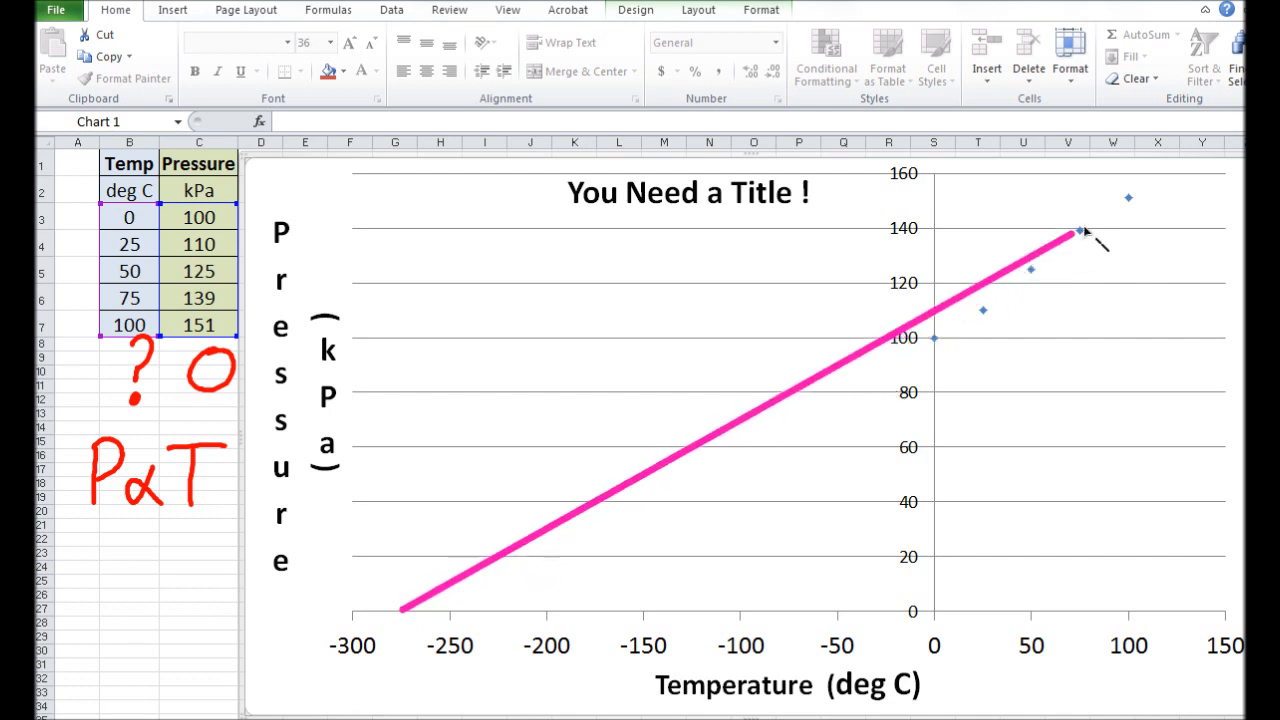
drag(1075, 232, 1168, 185)
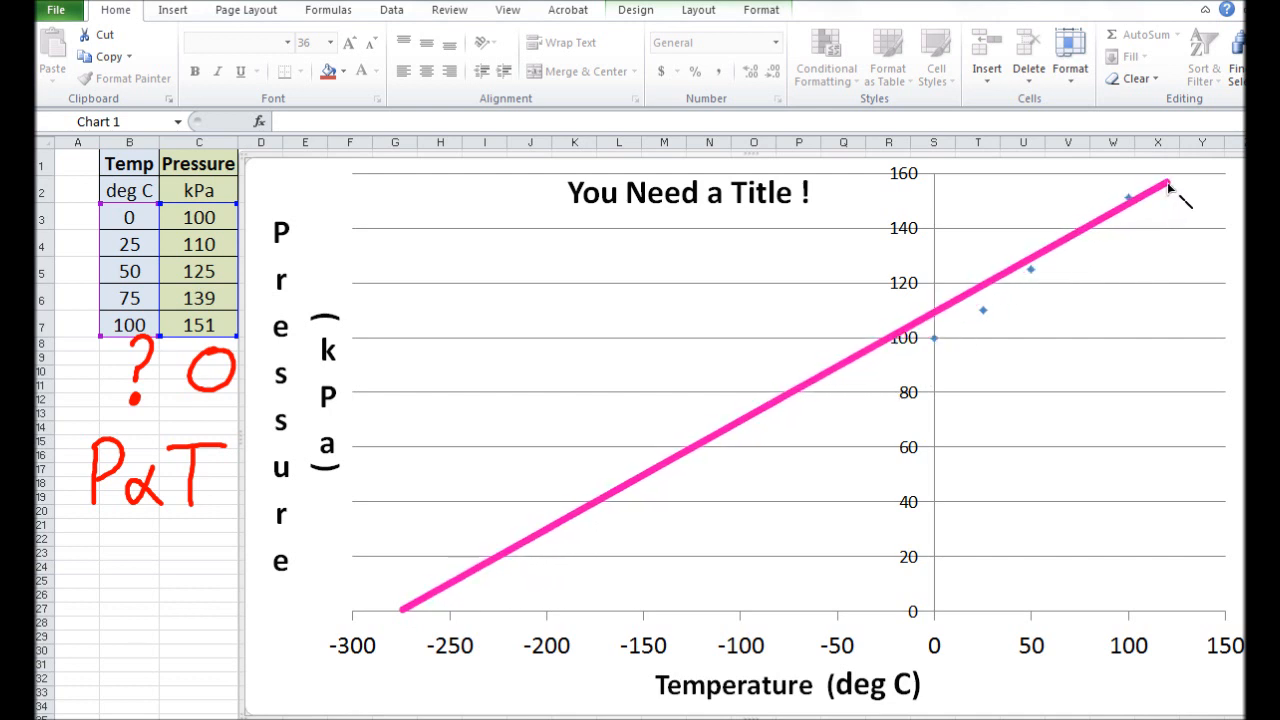
click(1170, 186)
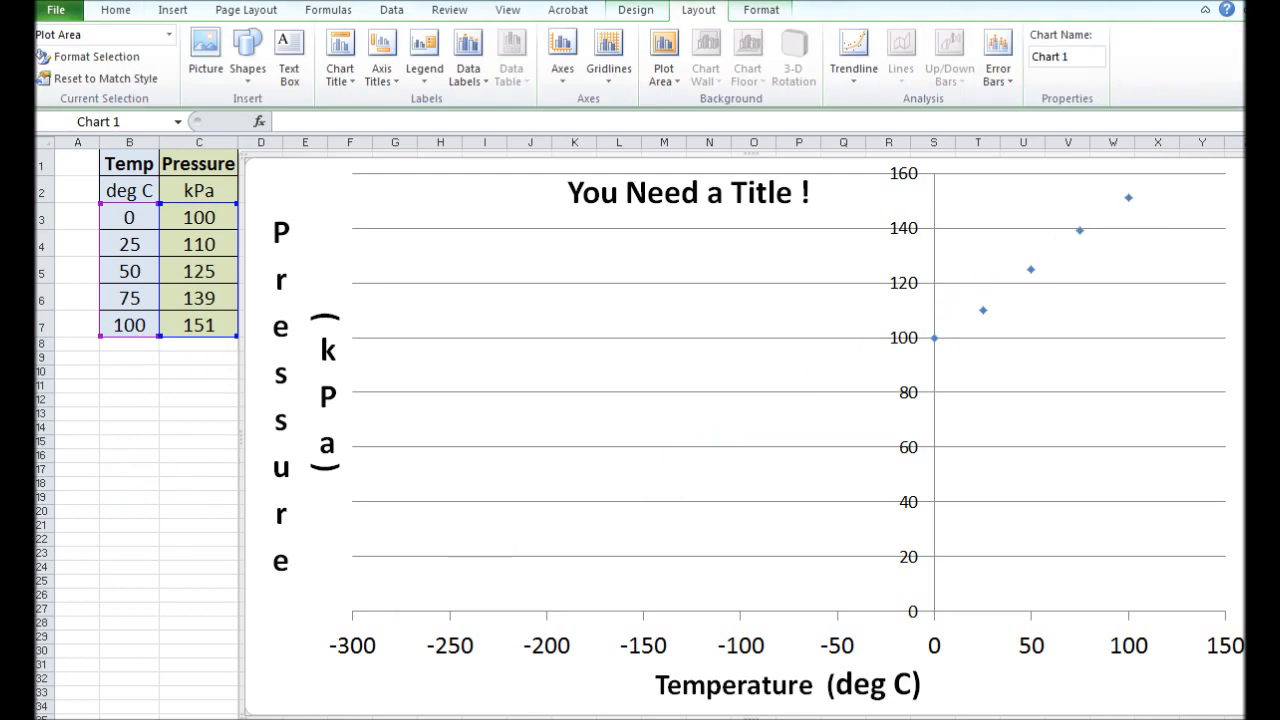
Step: Show the Layout trendline tools for the pressure chart
click(853, 55)
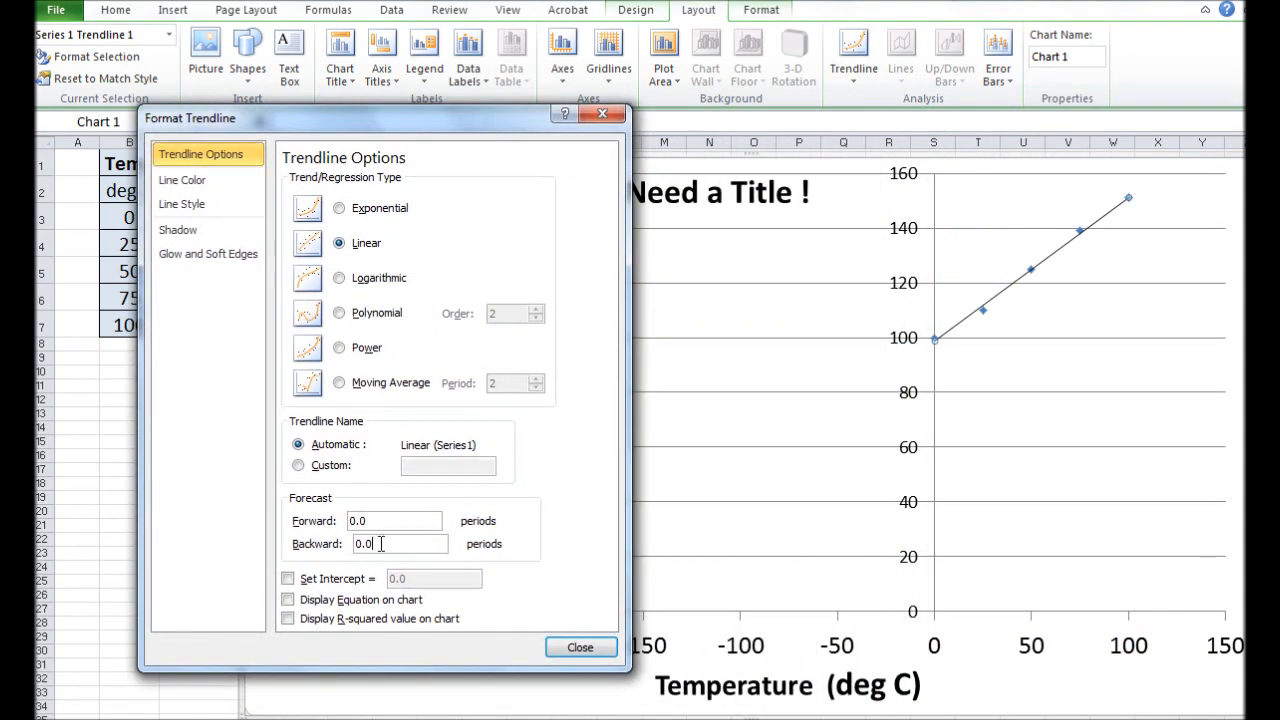
Step: Set Forecast Backward to 200 periods and apply it to the trendline
text(200)
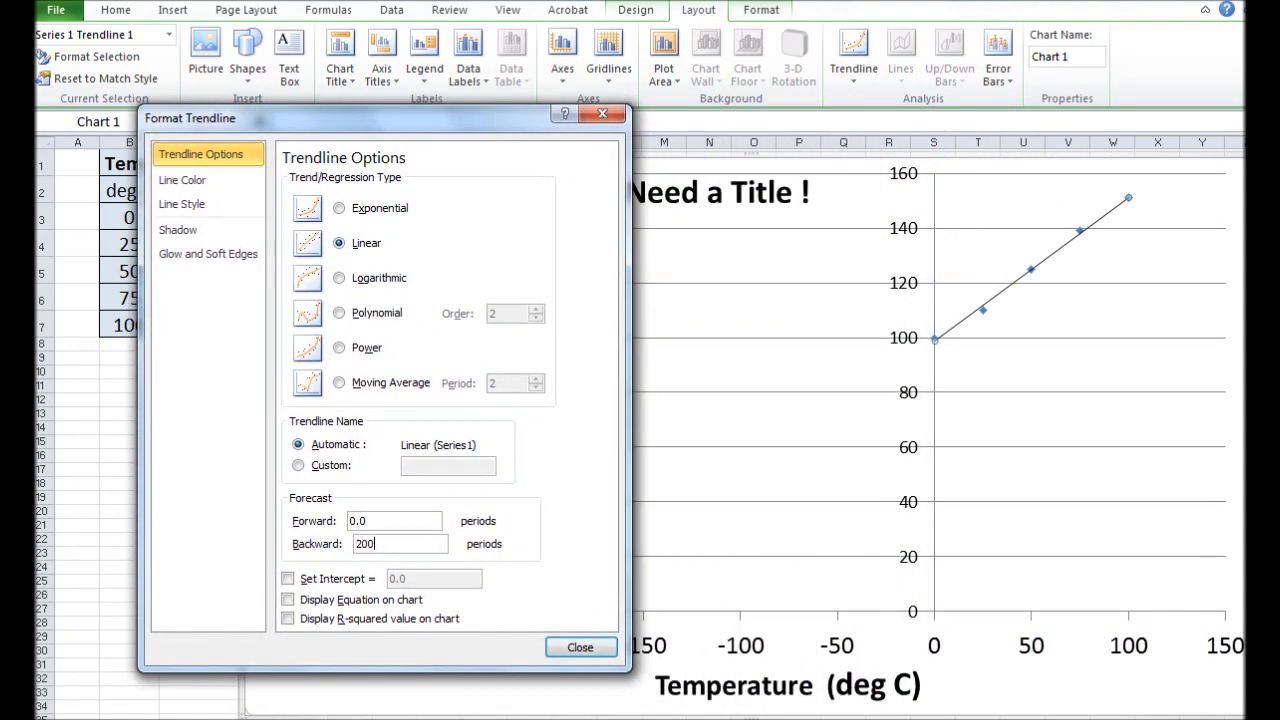
click(580, 647)
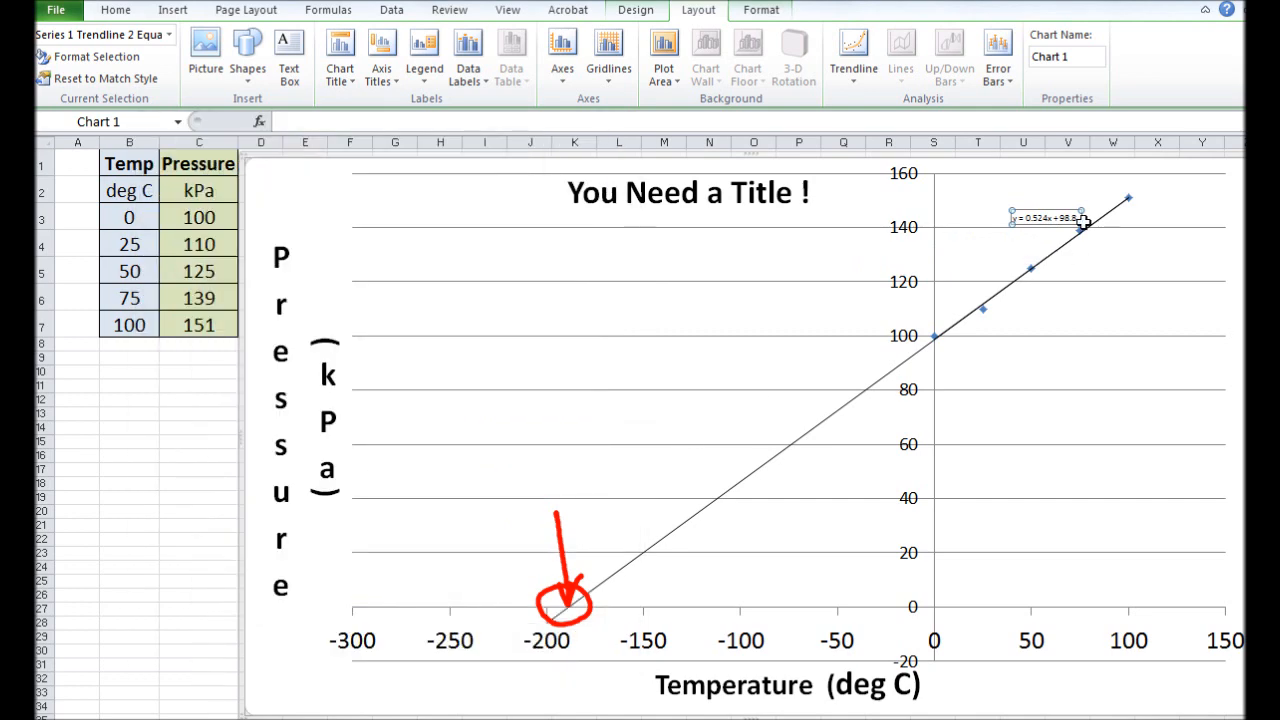
mouse_move(988, 243)
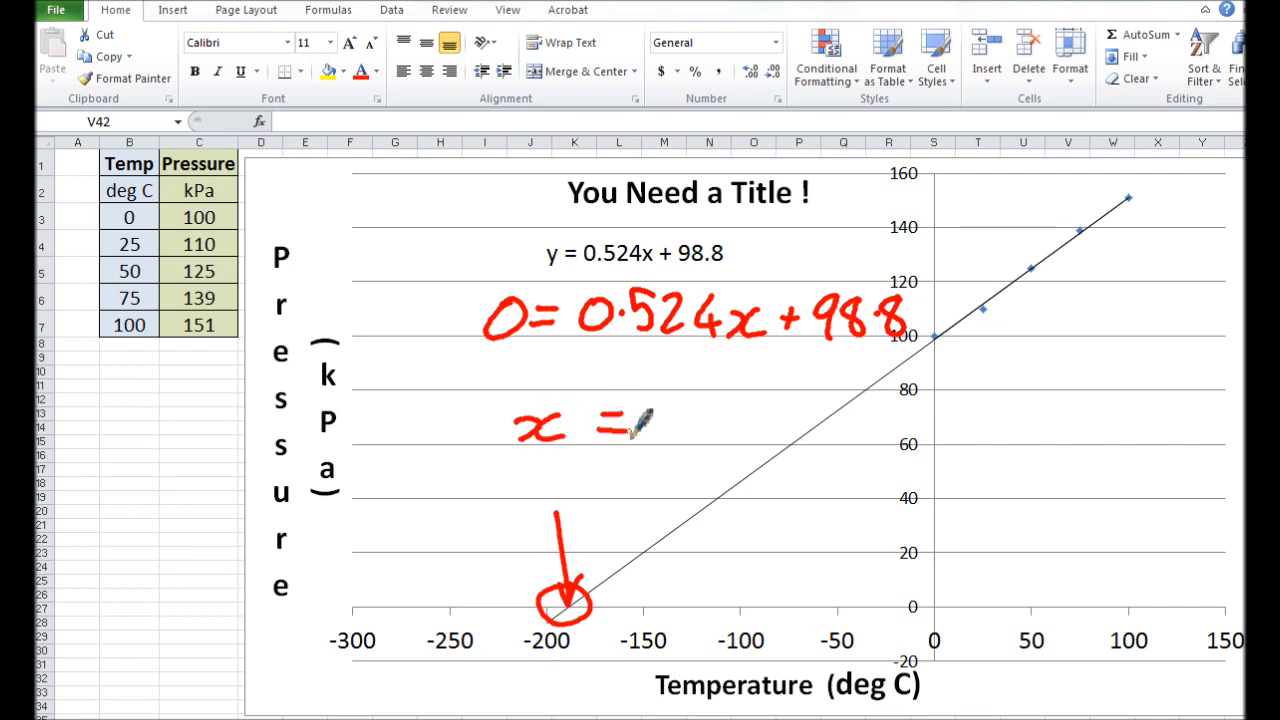
Step: Handwrite 0 = 0.524x + 98.8 and the answer x = -189 °C
drag(640, 420, 675, 430)
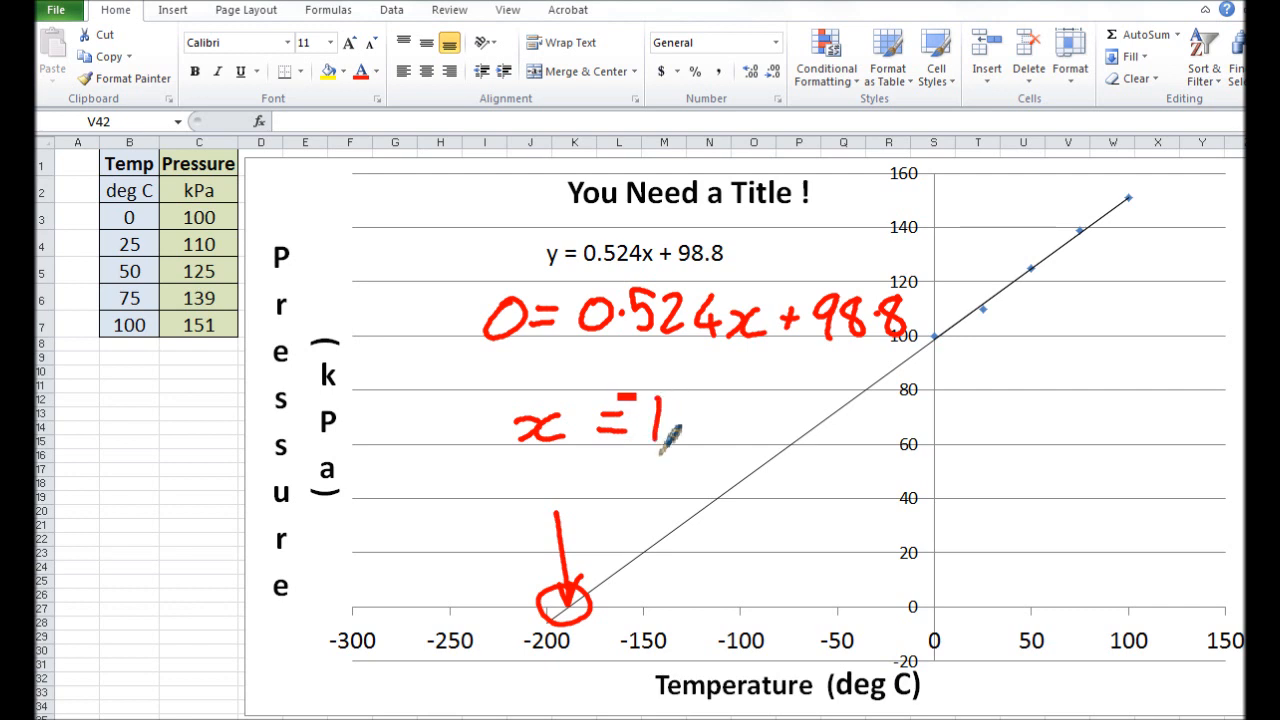
drag(660, 430, 810, 420)
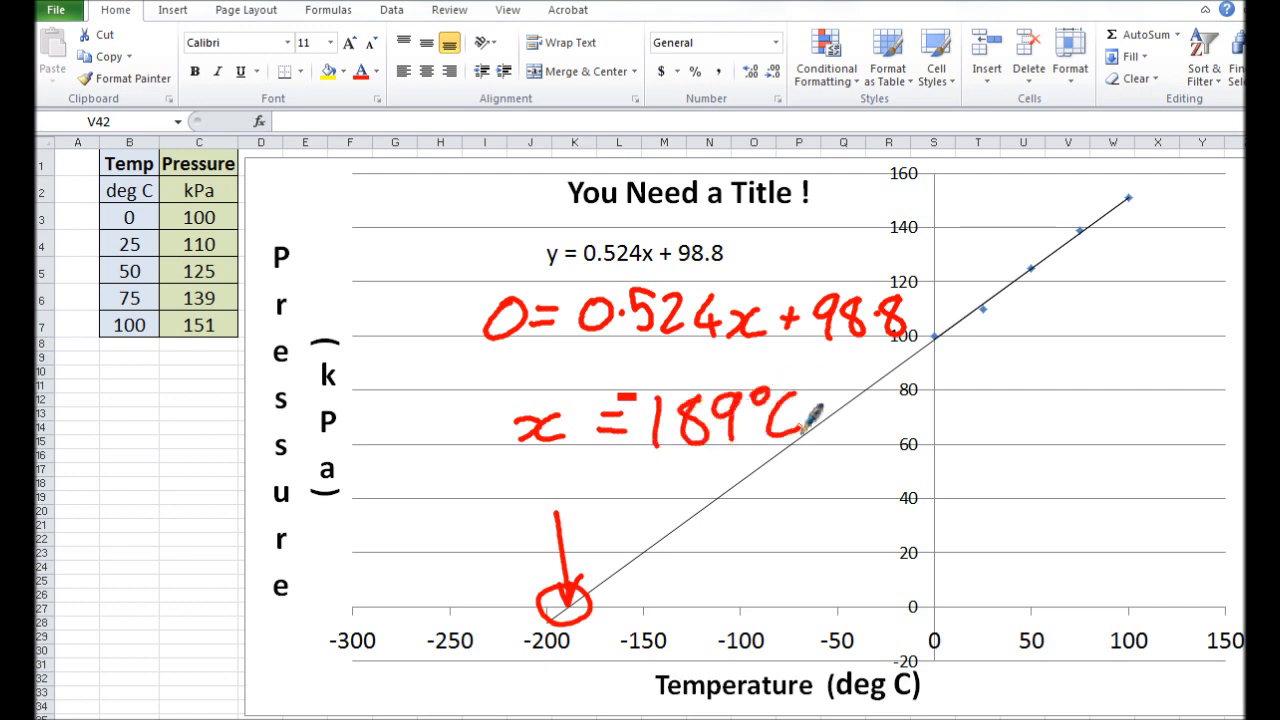
mouse_move(810, 415)
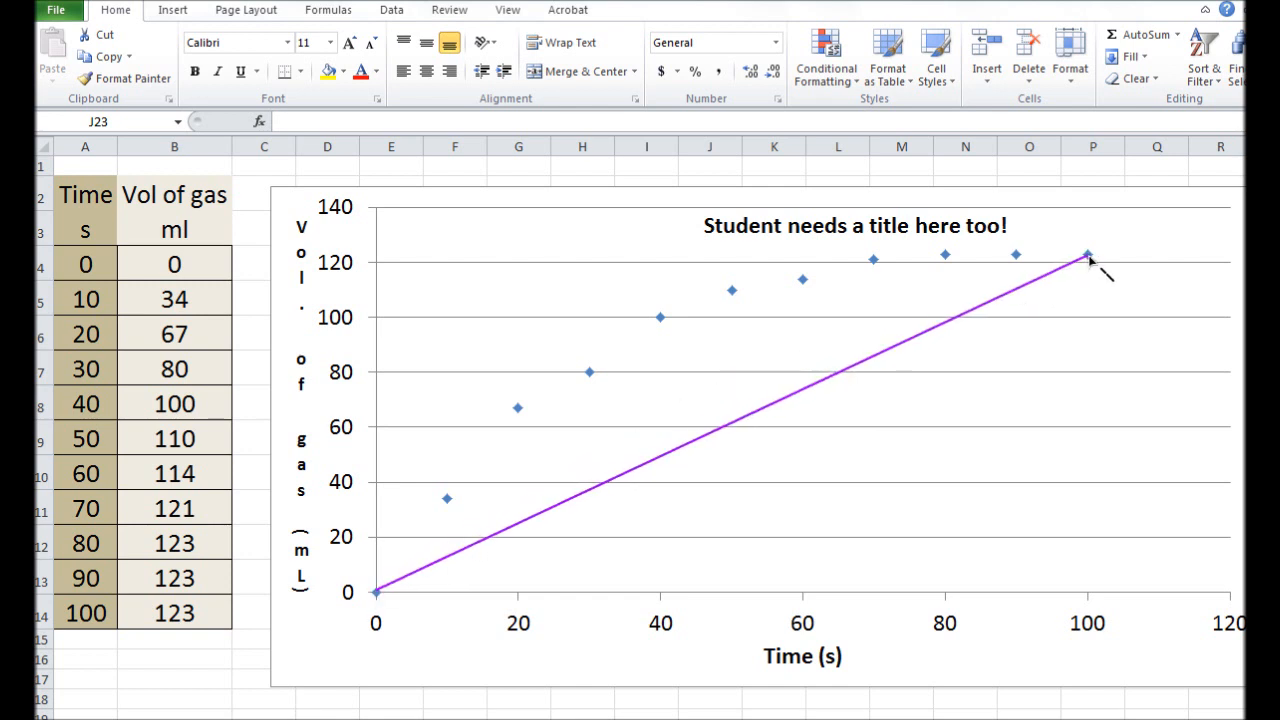
Step: Delete the purple straight line and draw a smooth curve from the origin through the points
click(1087, 256)
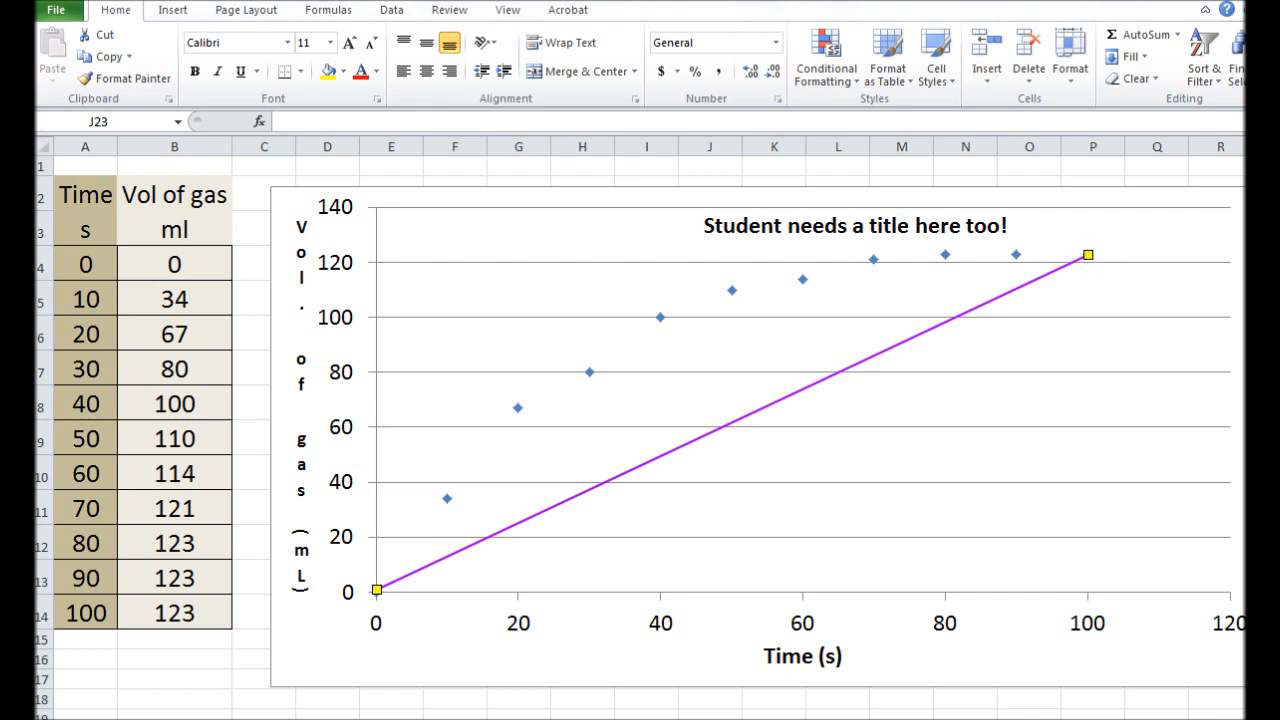
drag(1085, 254, 450, 500)
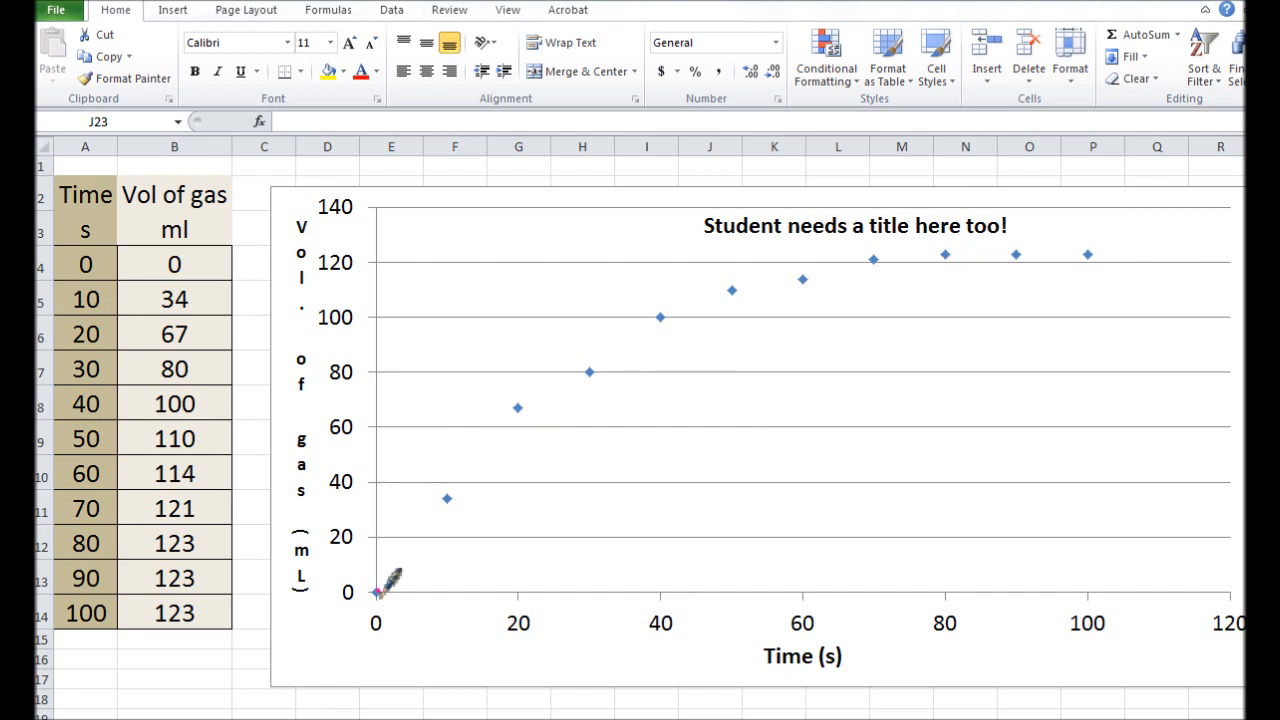
drag(375, 590, 1200, 265)
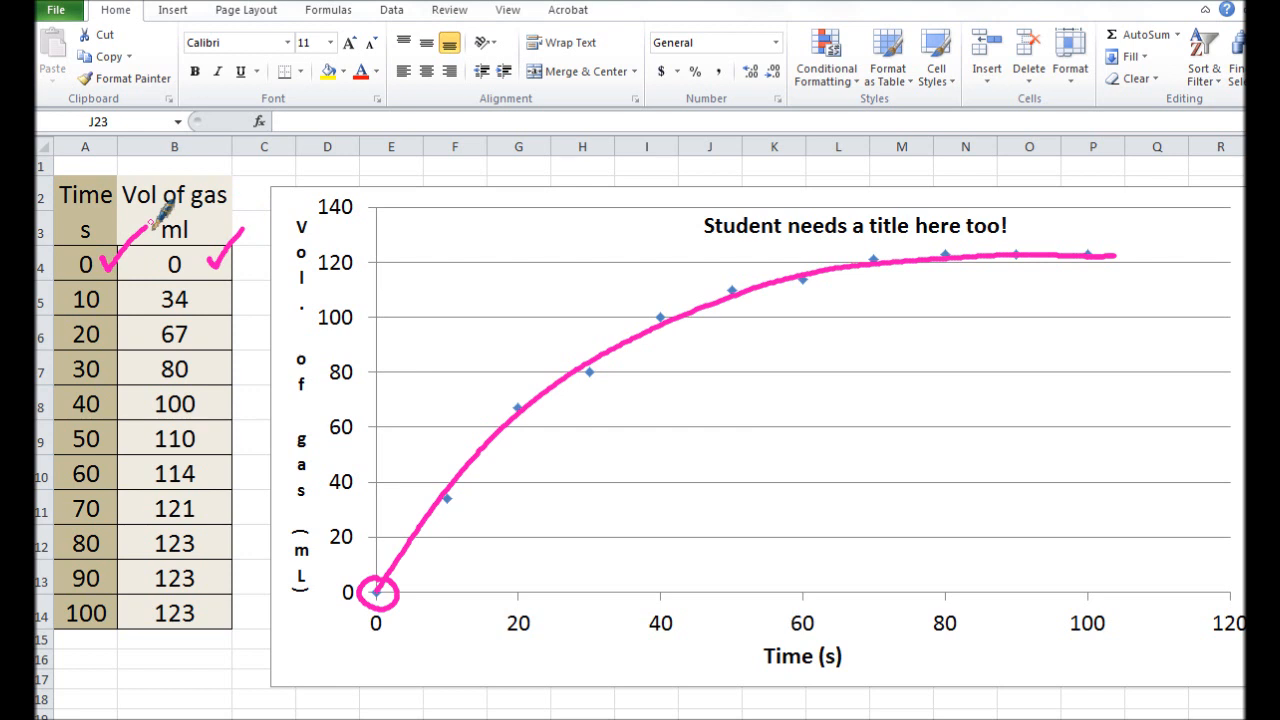
mouse_move(790, 355)
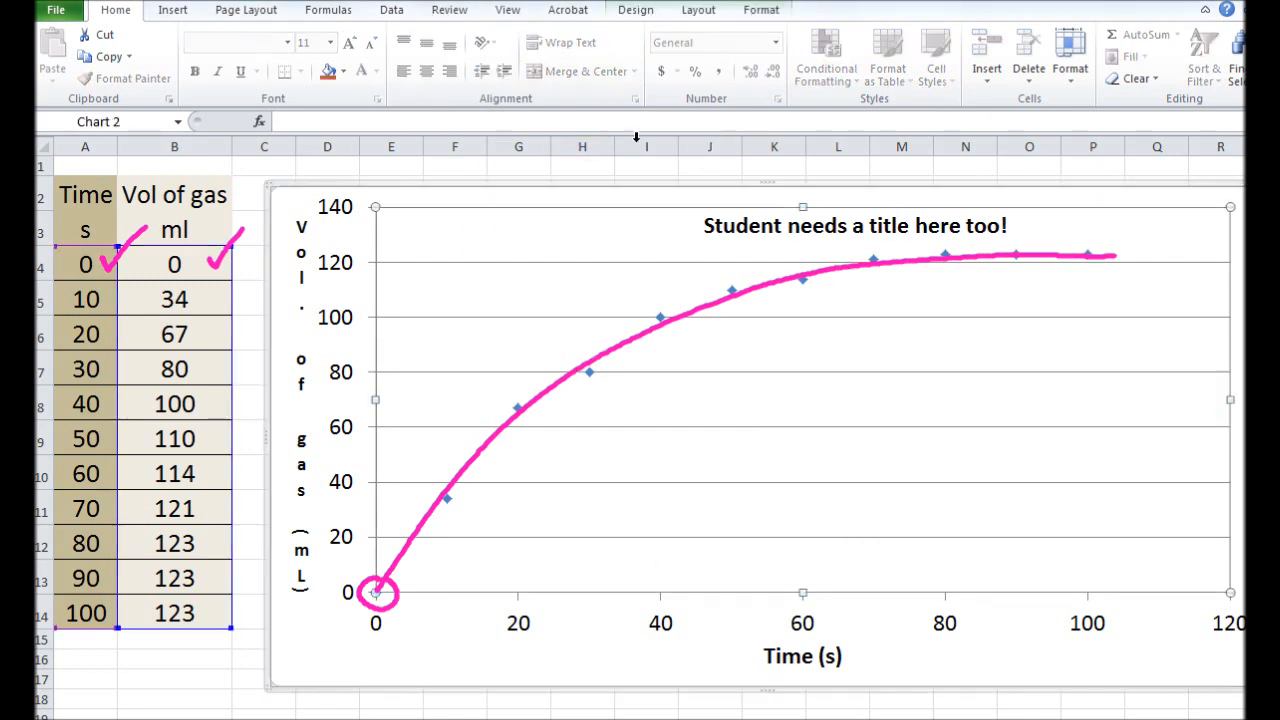
Step: Change the gas-volume trendline to a Polynomial fit of order 3
click(854, 55)
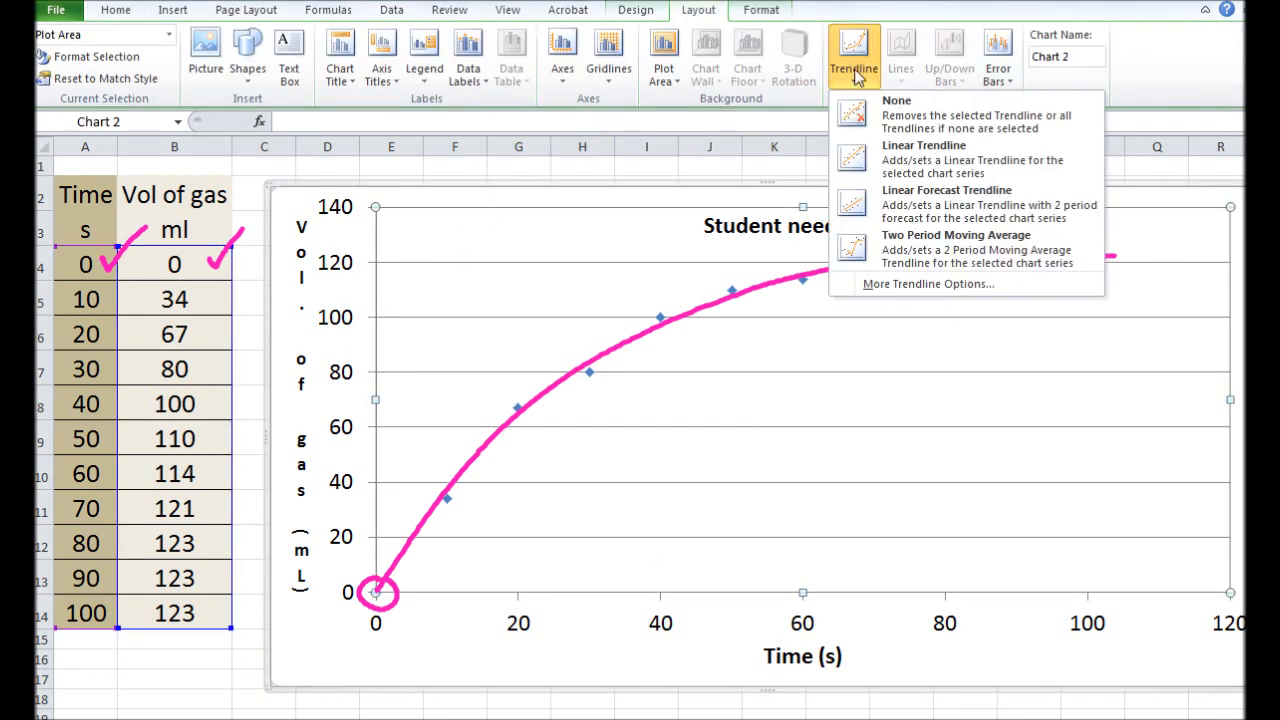
click(923, 145)
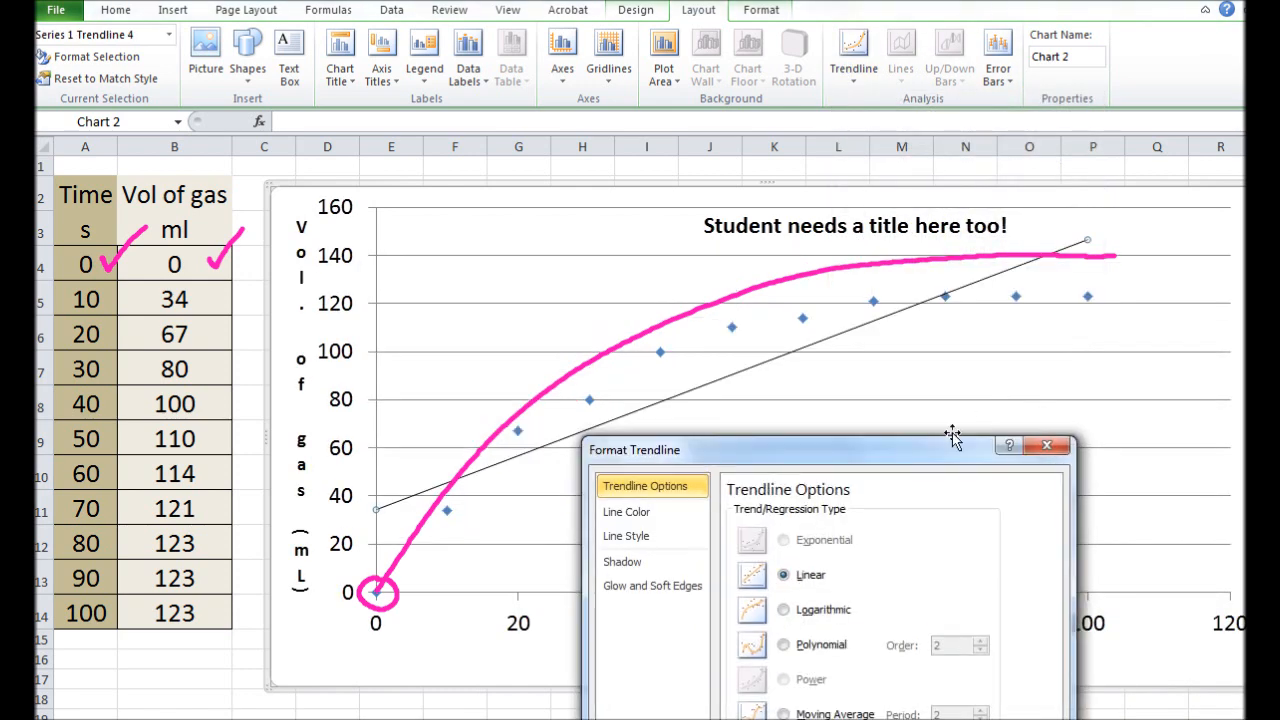
click(1044, 536)
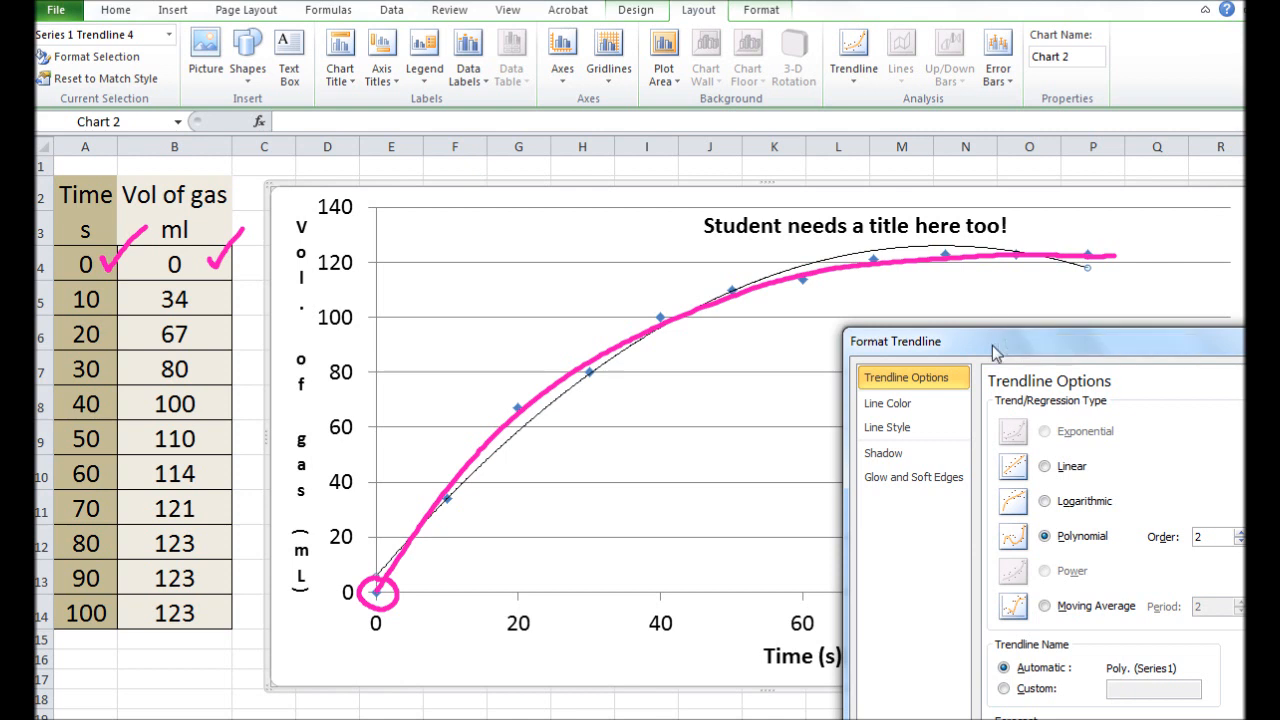
mouse_move(1184, 358)
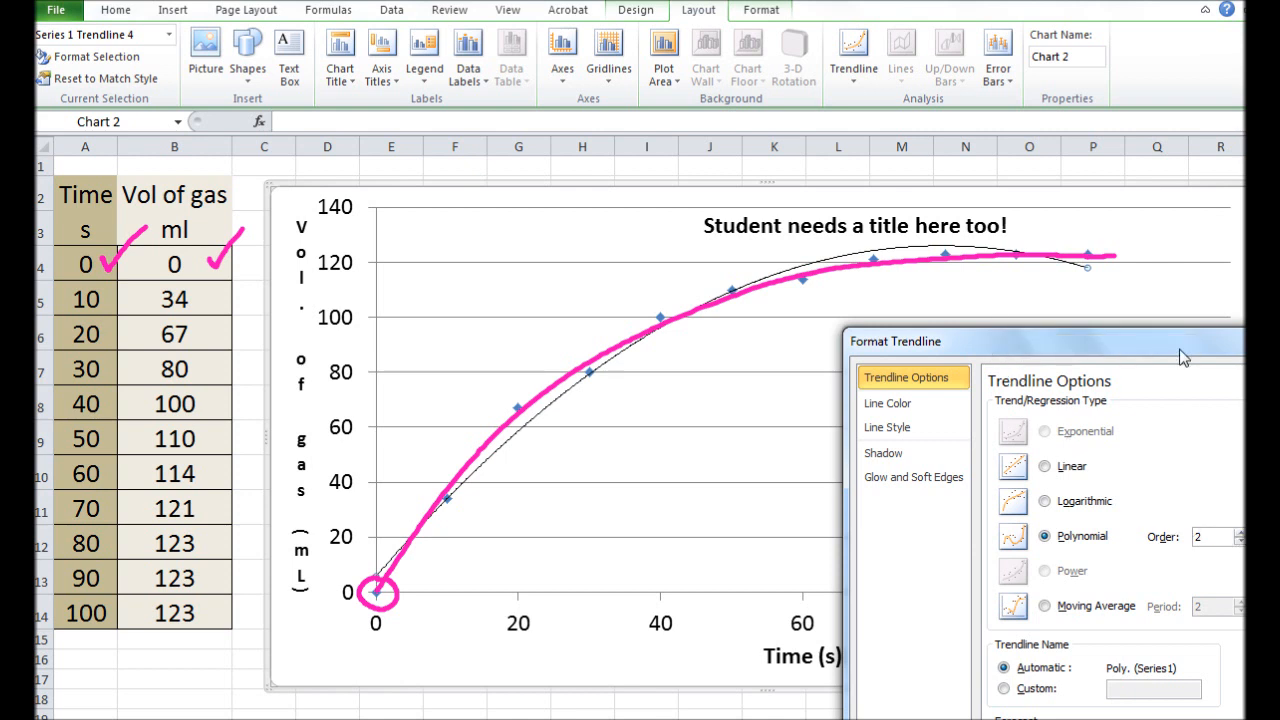
click(1214, 531)
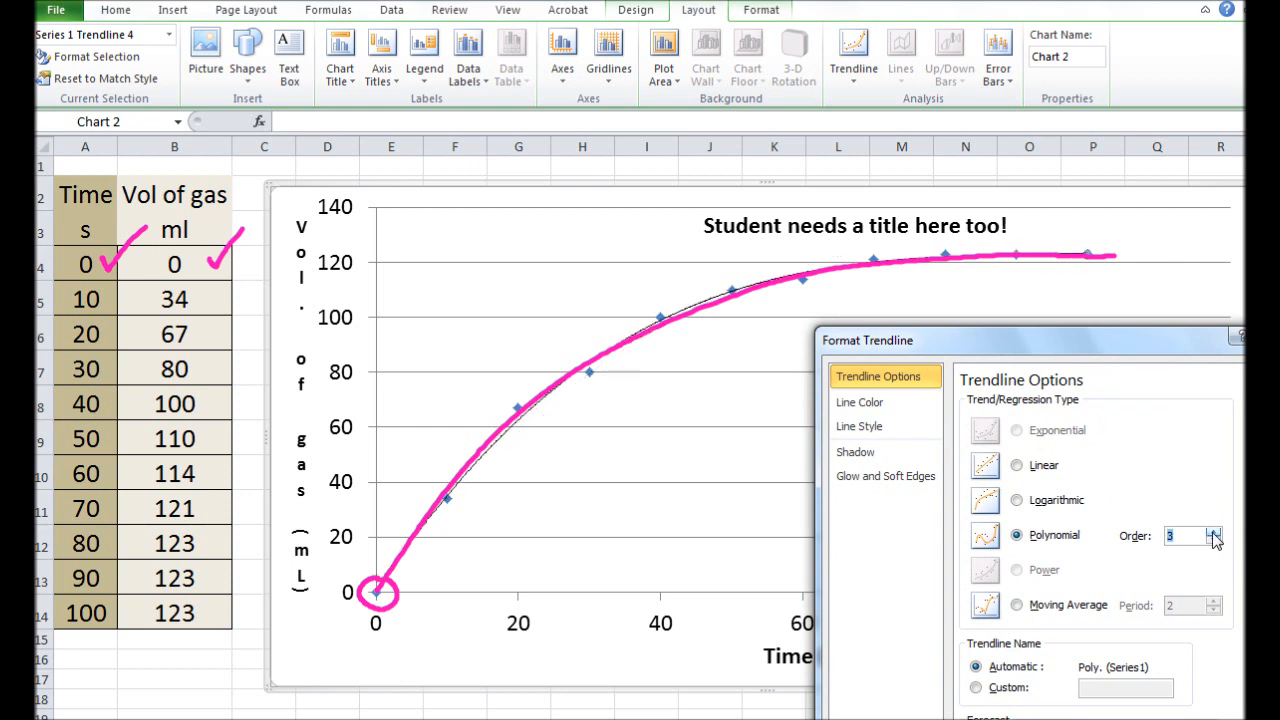
mouse_move(1115, 373)
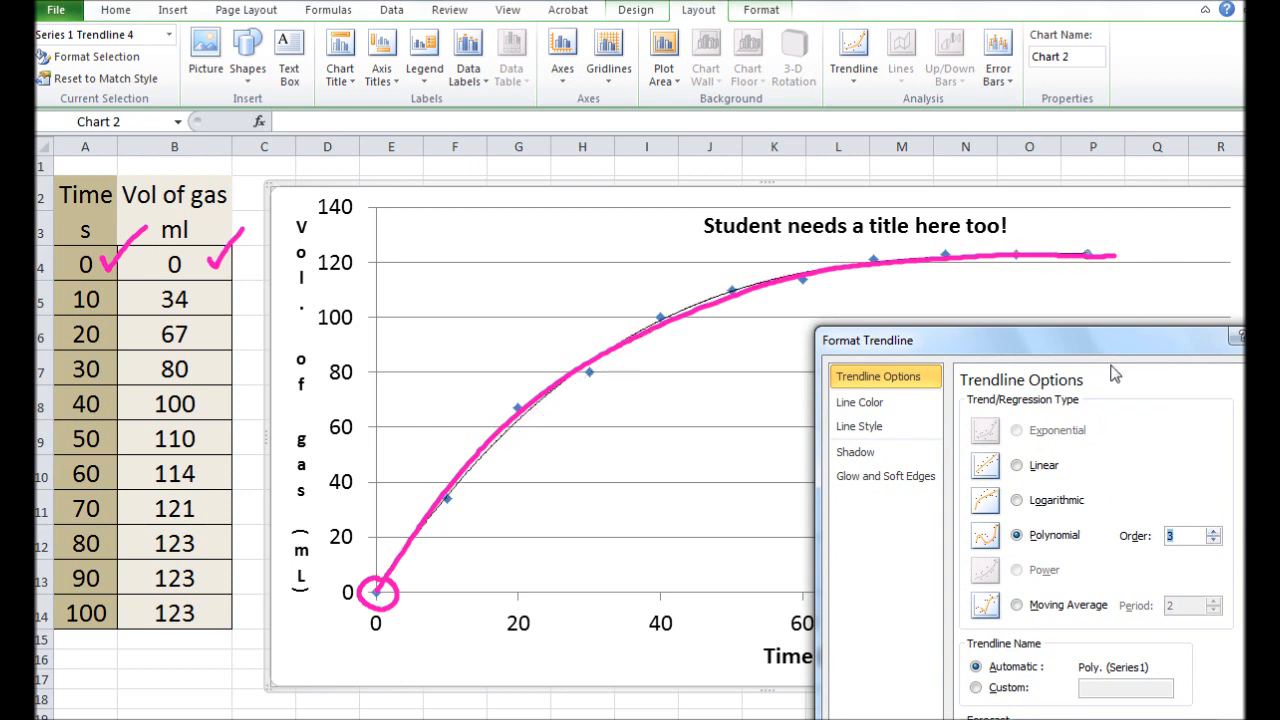
drag(1020, 340, 1020, 242)
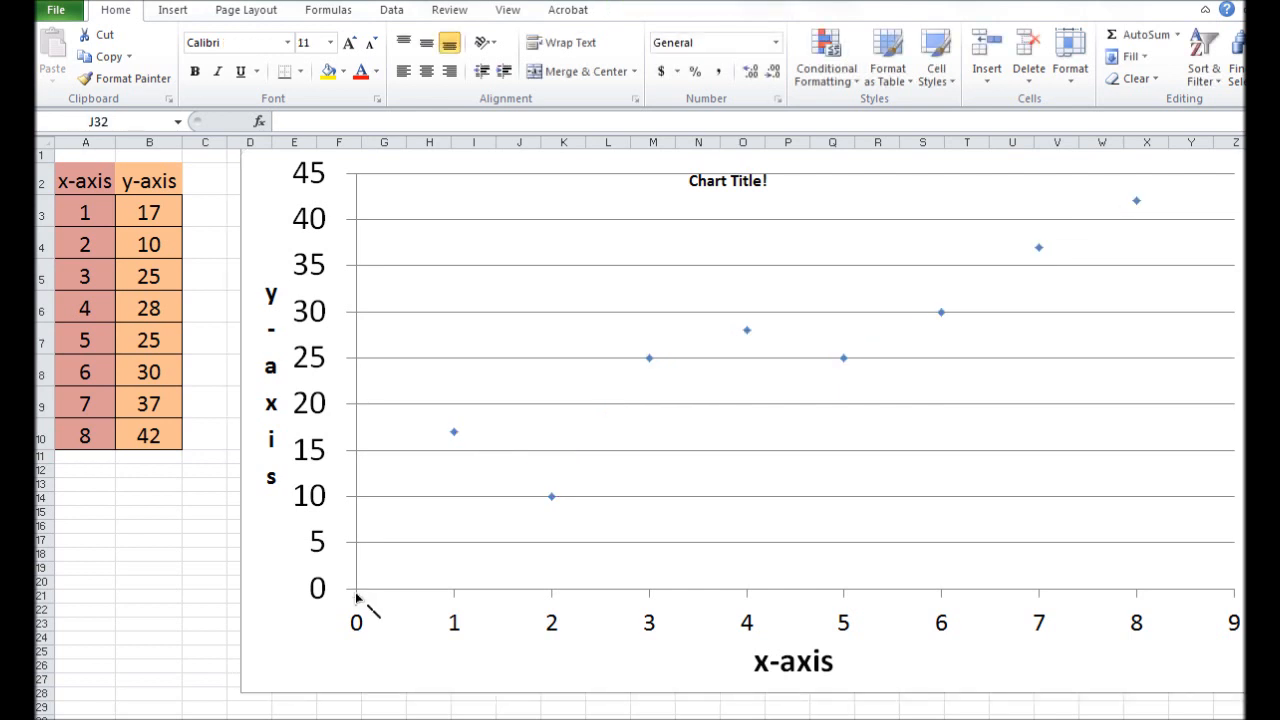
Step: Draw a red straight line from the lower left up through the eight scatter points
drag(356, 587, 505, 518)
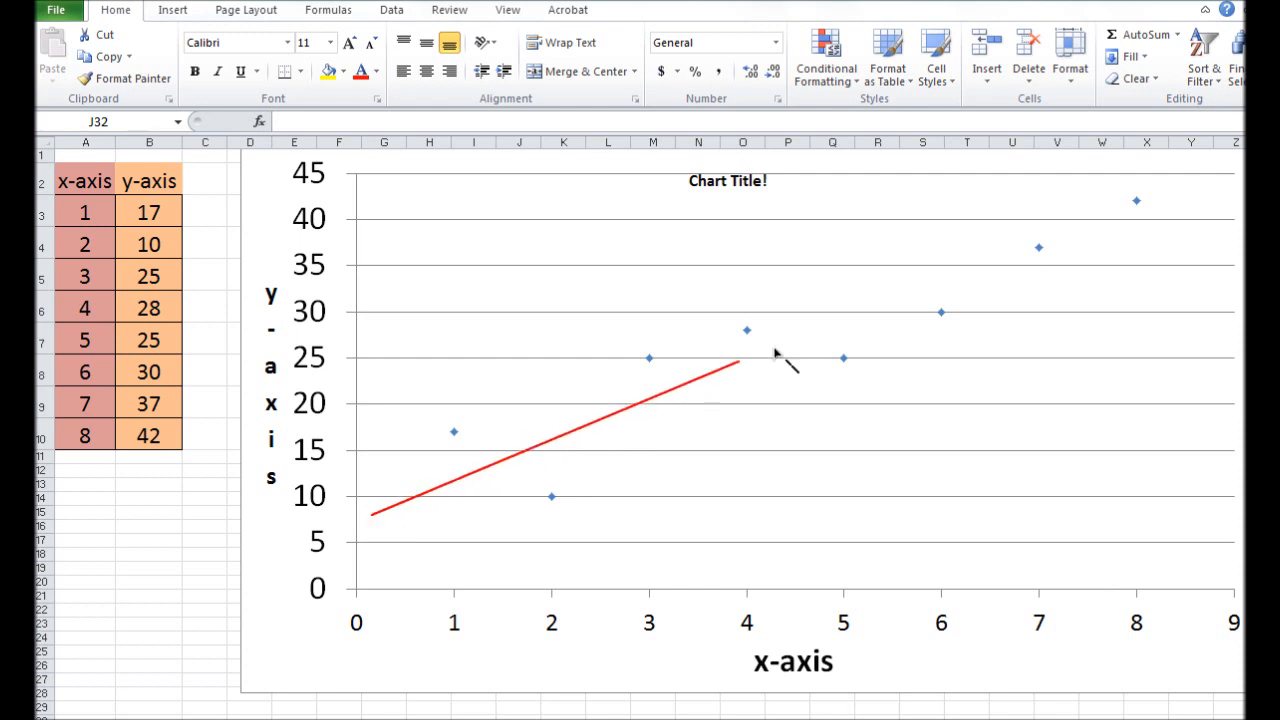
drag(745, 363, 1160, 190)
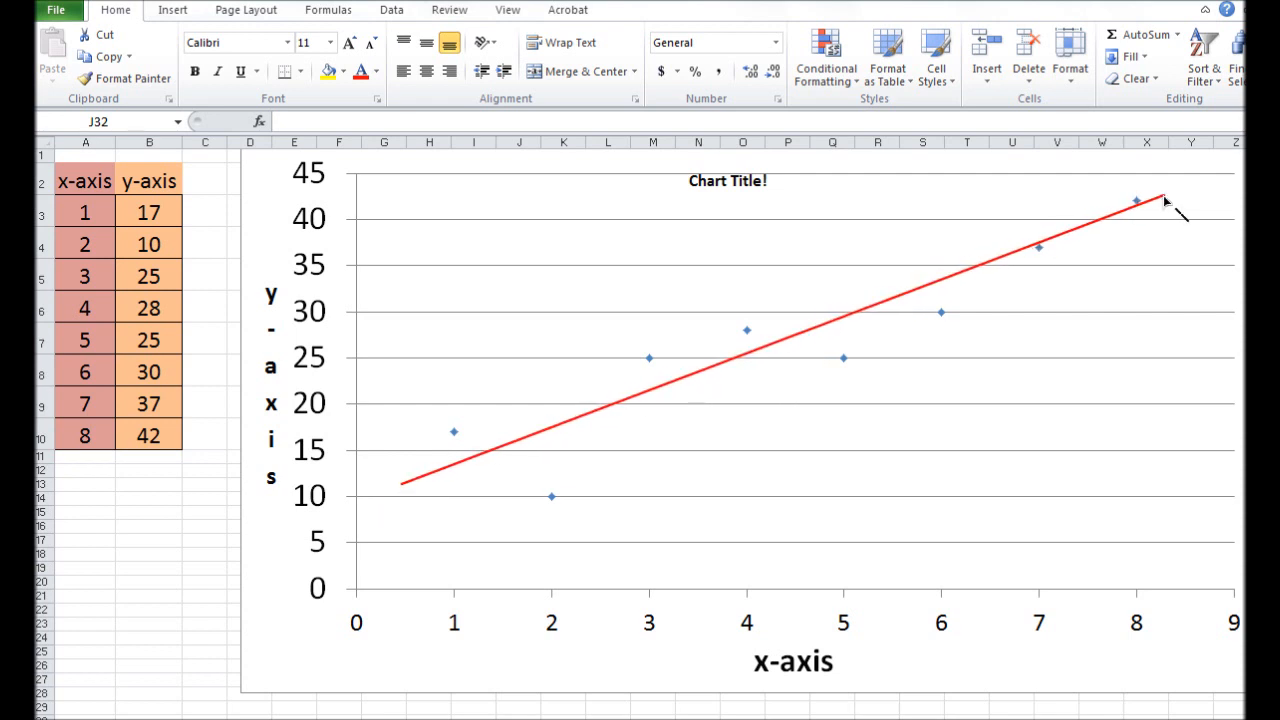
click(1165, 202)
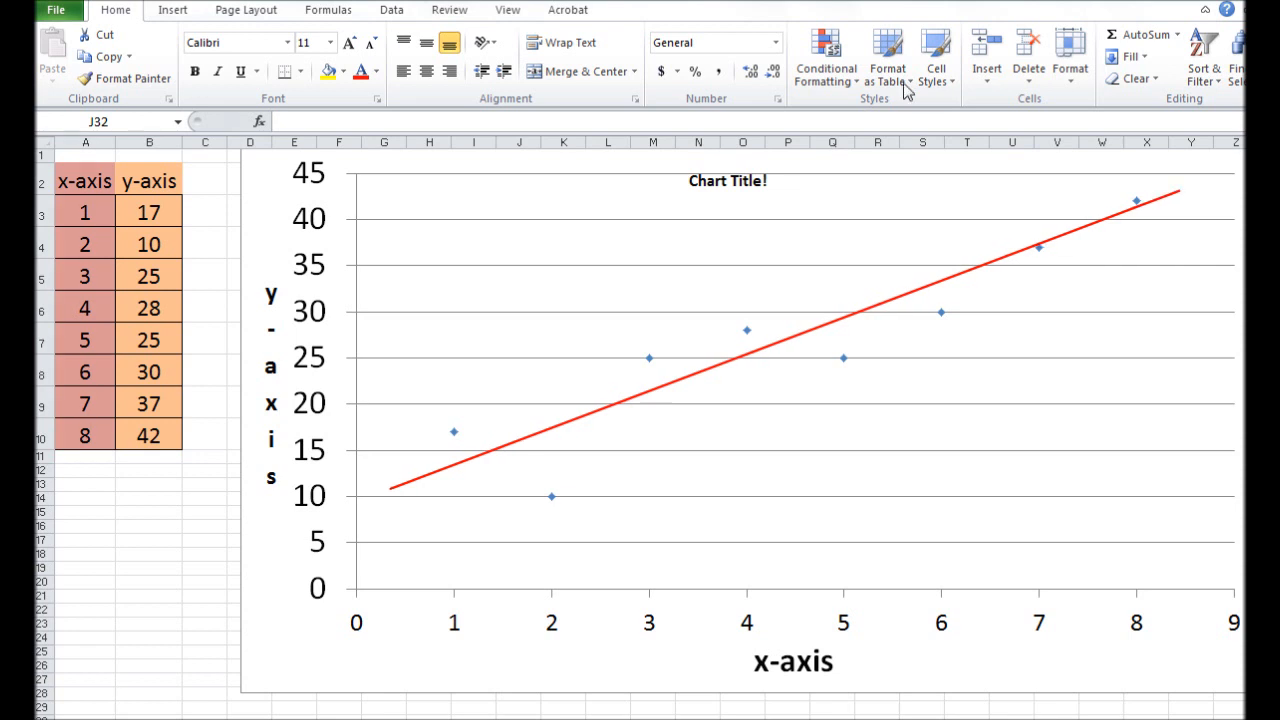
mouse_move(884, 249)
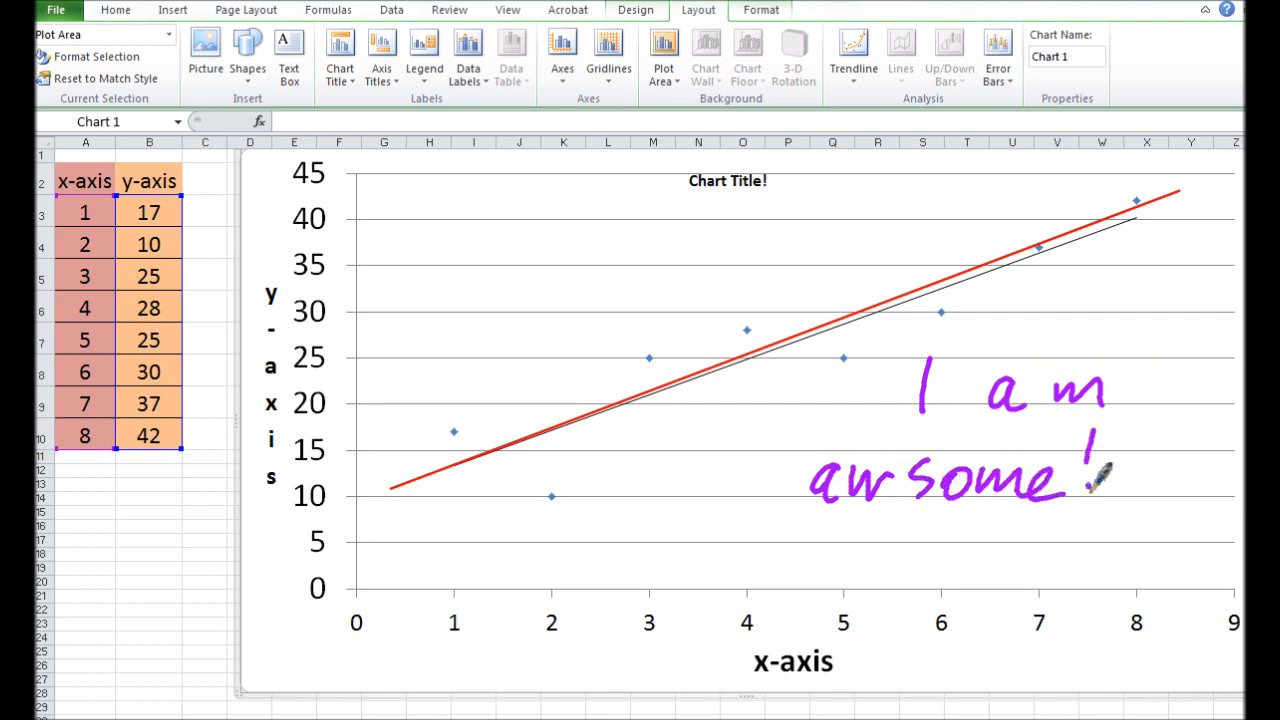
Step: Underline the handwritten remark 'I am awsome!'
drag(820, 513, 1075, 510)
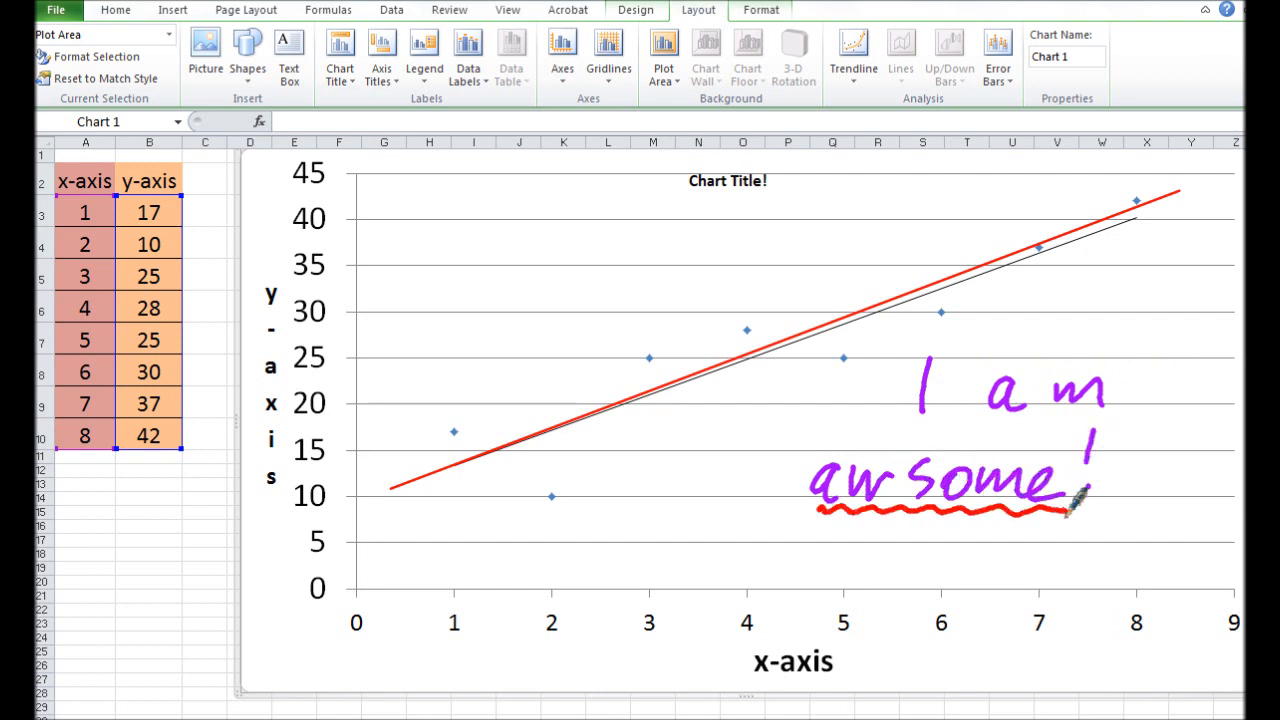